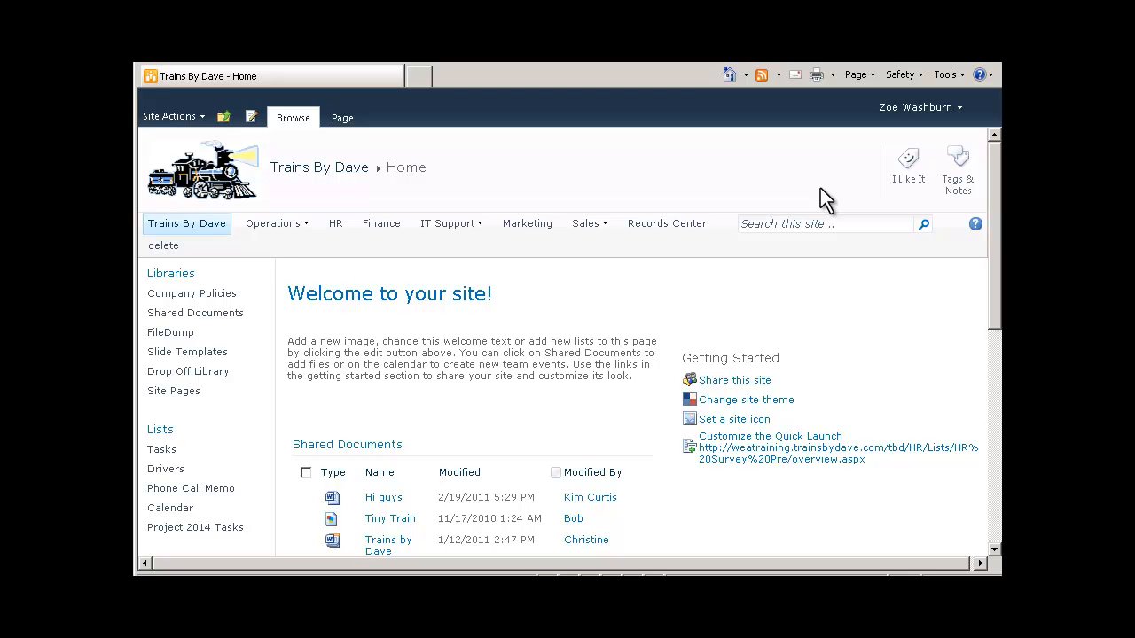
{"action": "mouse_move", "coordinate": [601, 236]}
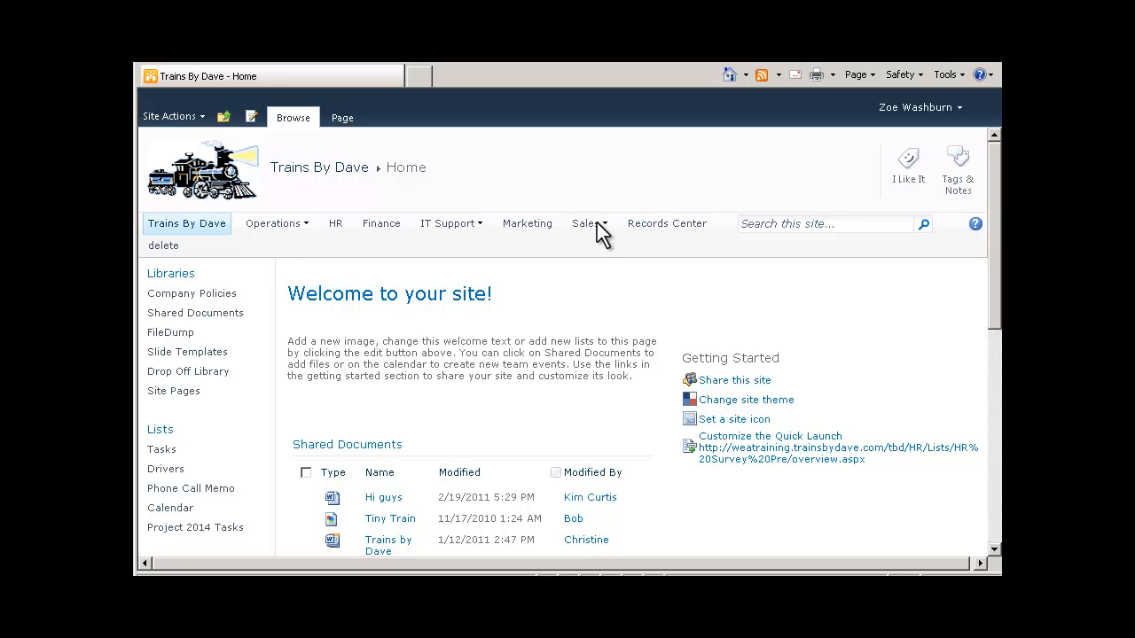
Navigate to the Sales site from the Trains By Dave home page and scroll through it
{"action": "left_click", "coordinate": [585, 223]}
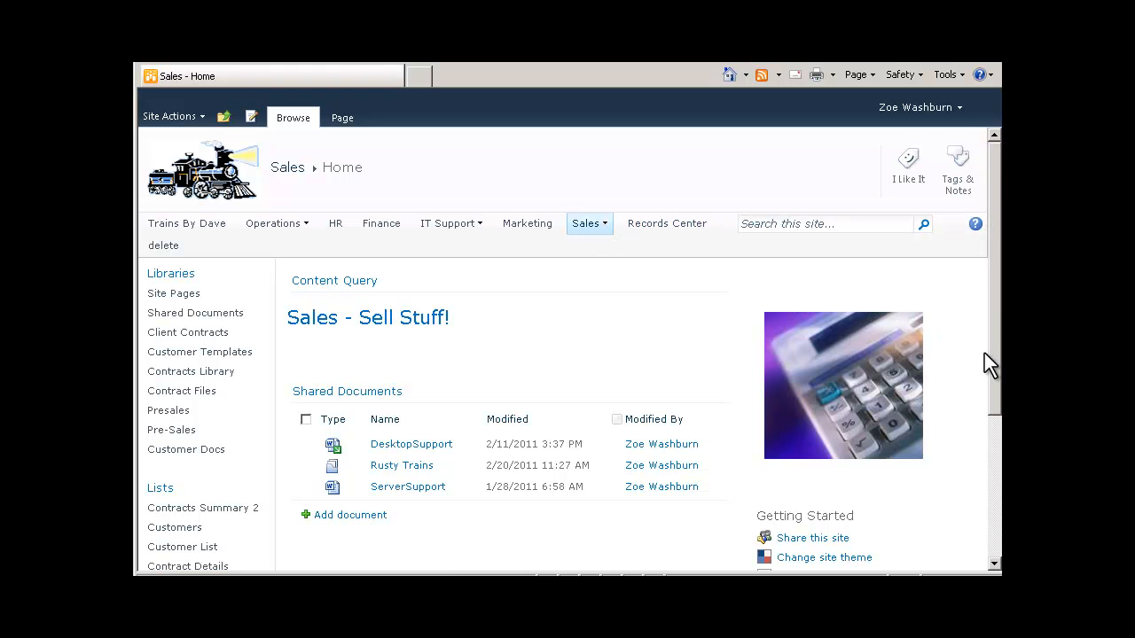
{"action": "scroll", "scroll_direction": "down", "scroll_amount": 3}
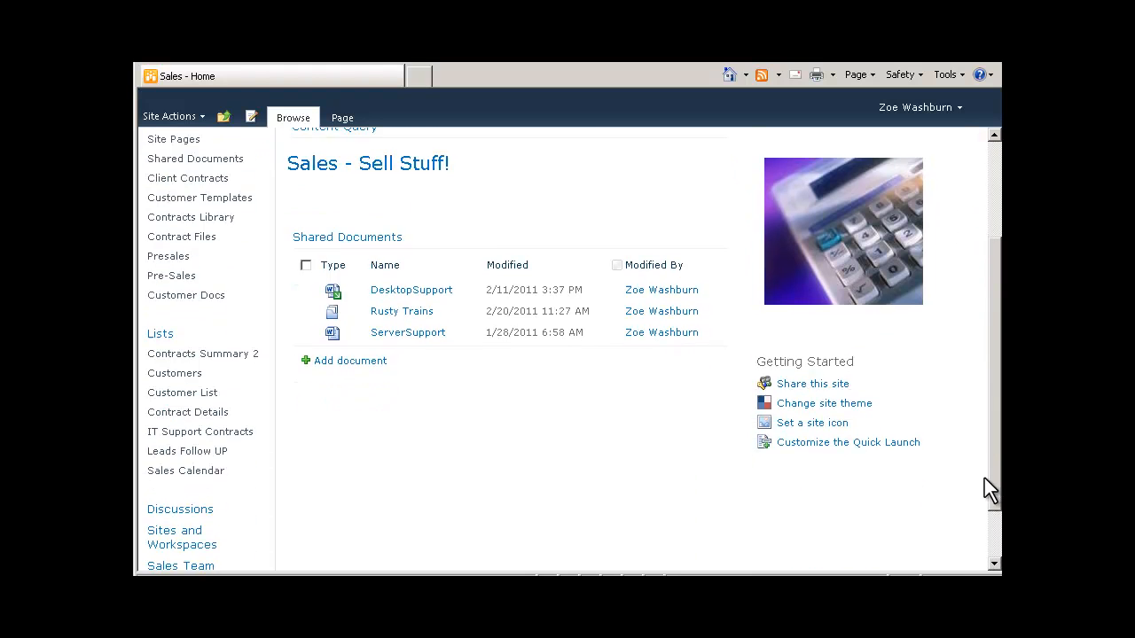
{"action": "scroll", "scroll_direction": "down", "scroll_amount": 3}
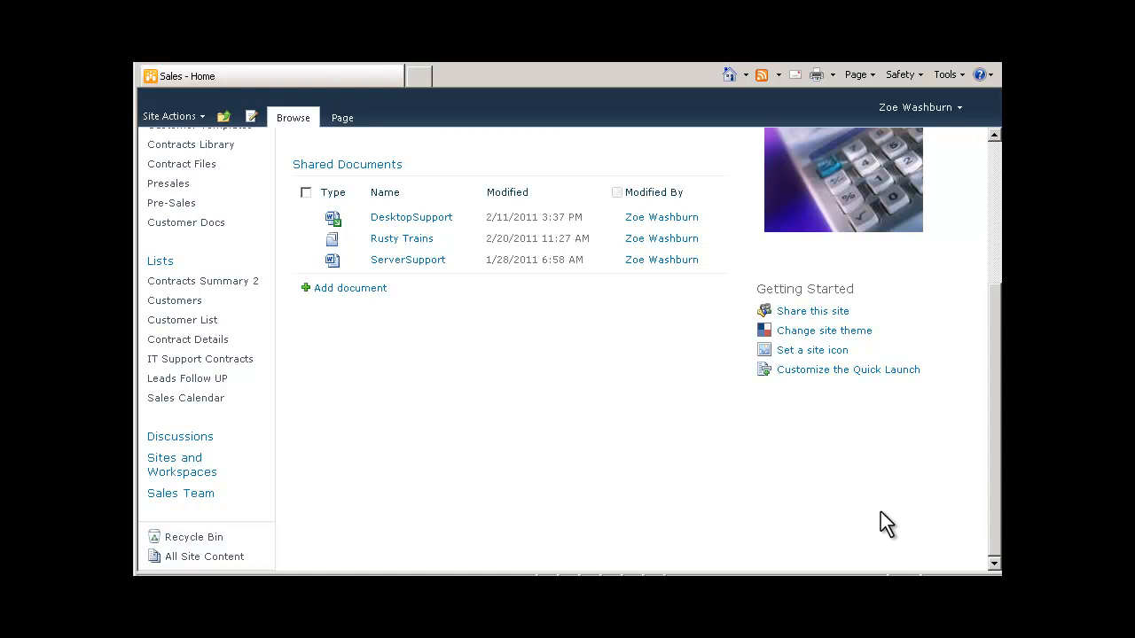
{"action": "mouse_move", "coordinate": [312, 418]}
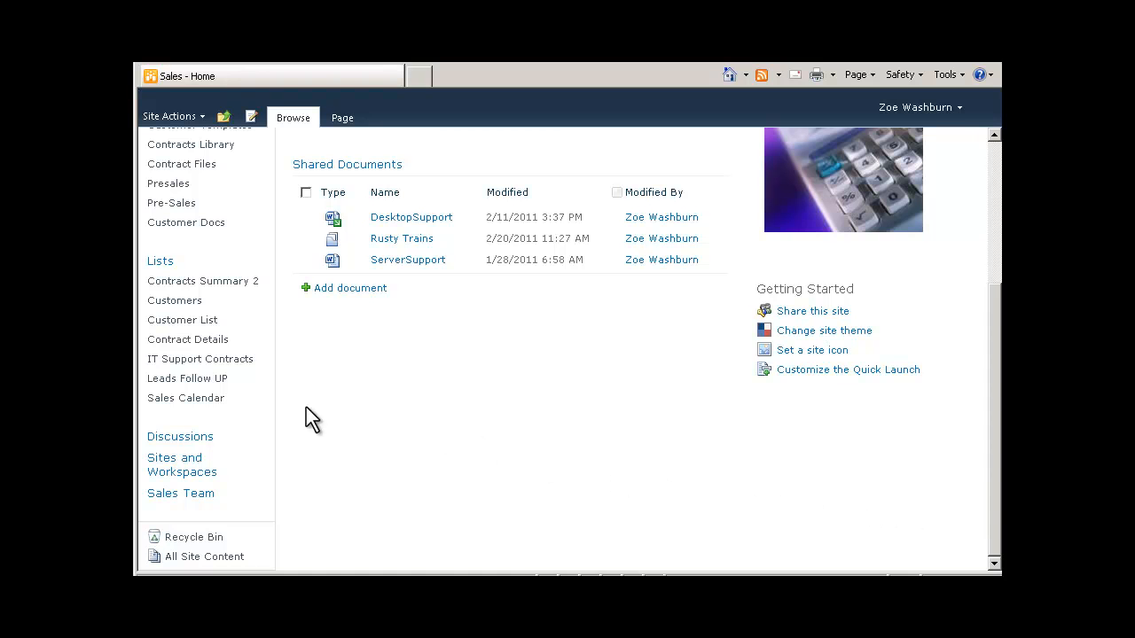
Open the Sales Calendar from the Lists section of the Quick Launch
{"action": "left_click", "coordinate": [184, 397]}
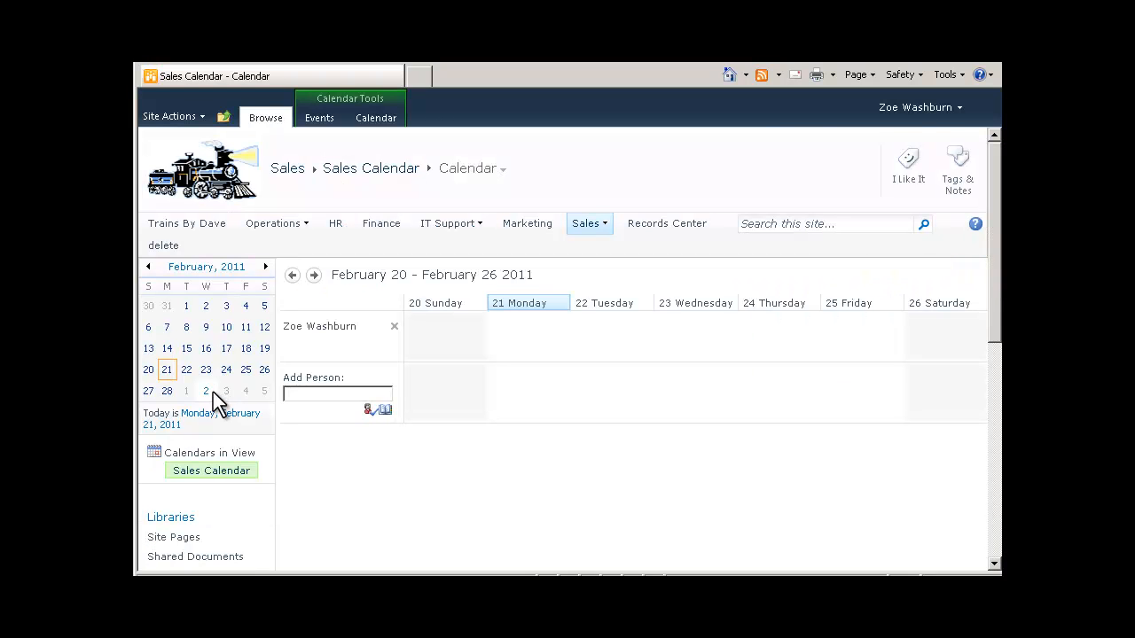
{"action": "mouse_move", "coordinate": [333, 223]}
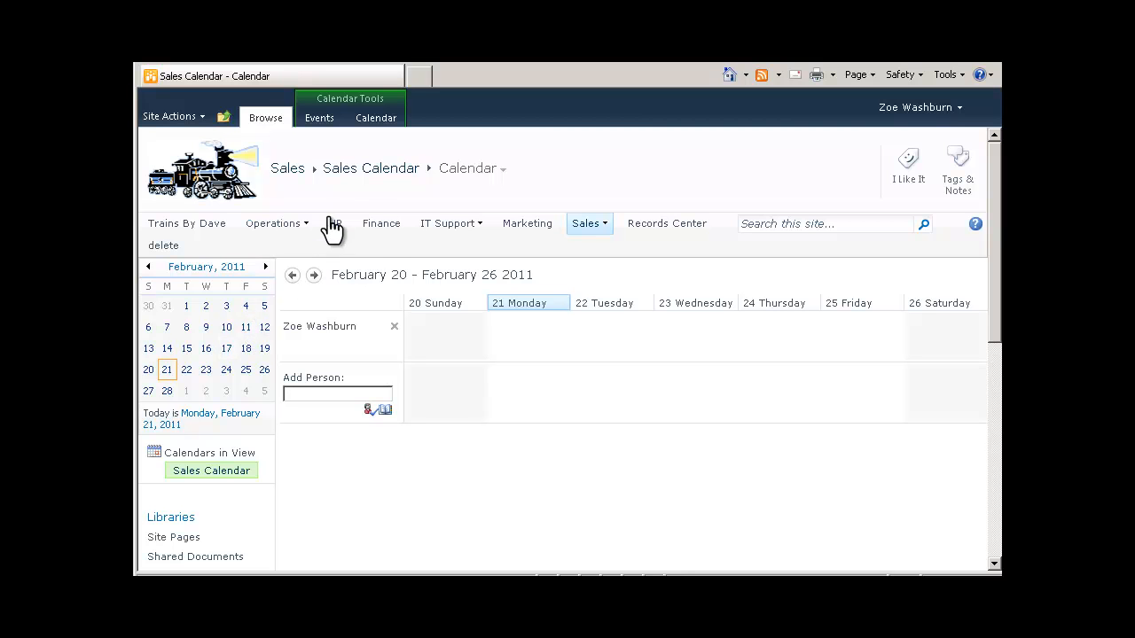
{"action": "mouse_move", "coordinate": [376, 117]}
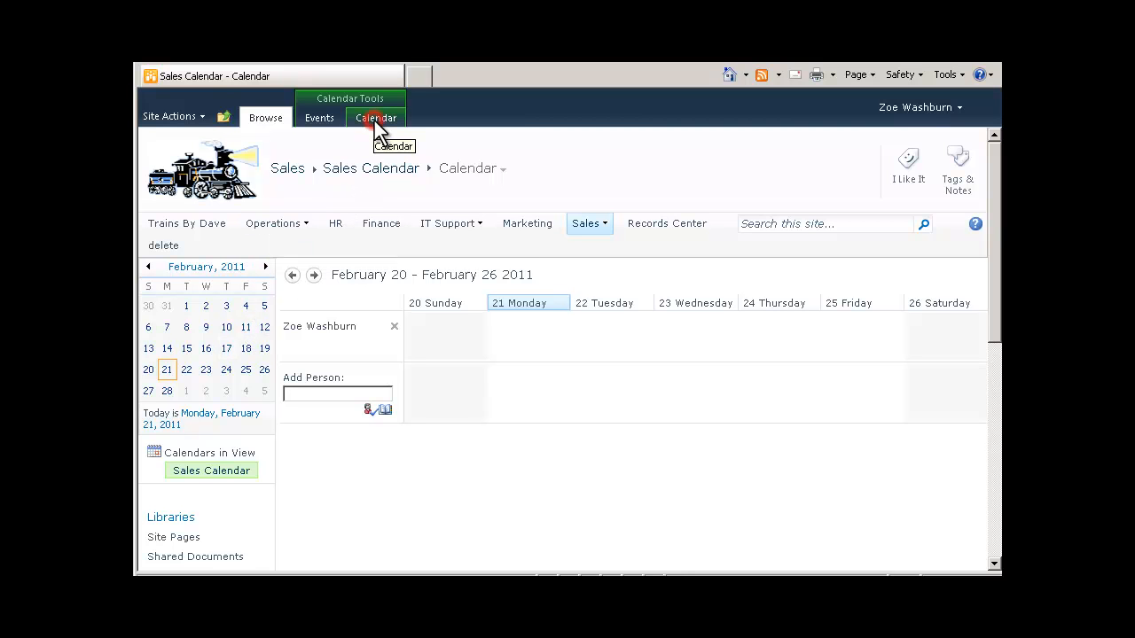
Add the Sales-memb group to the calendar via the Calendar ribbon's People dropdown
{"action": "left_click", "coordinate": [376, 117]}
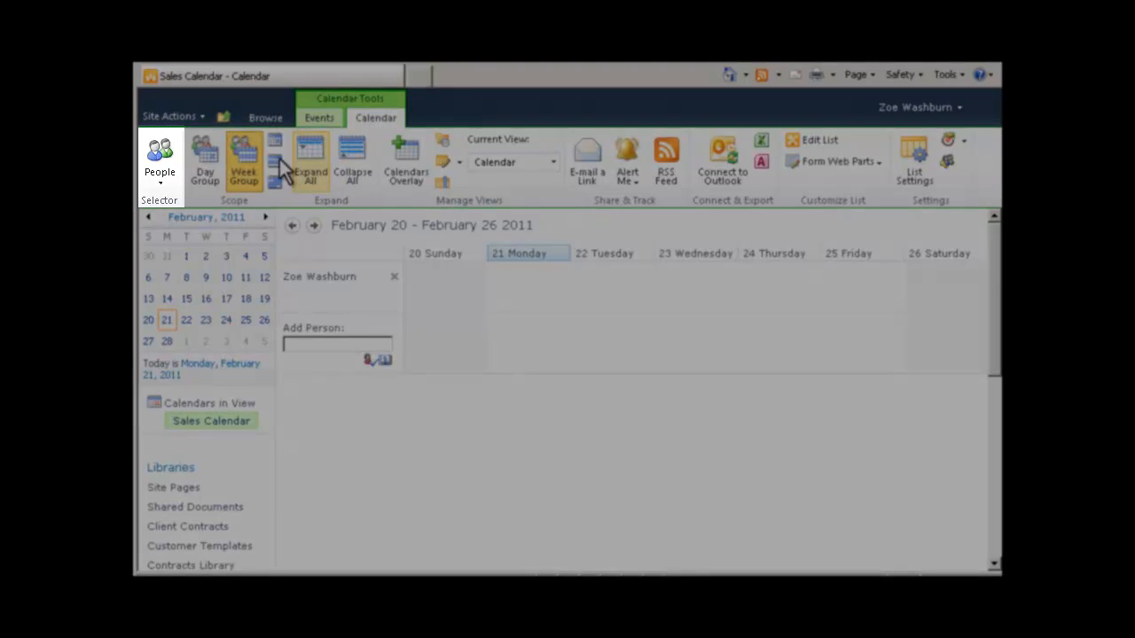
{"action": "mouse_move", "coordinate": [160, 160]}
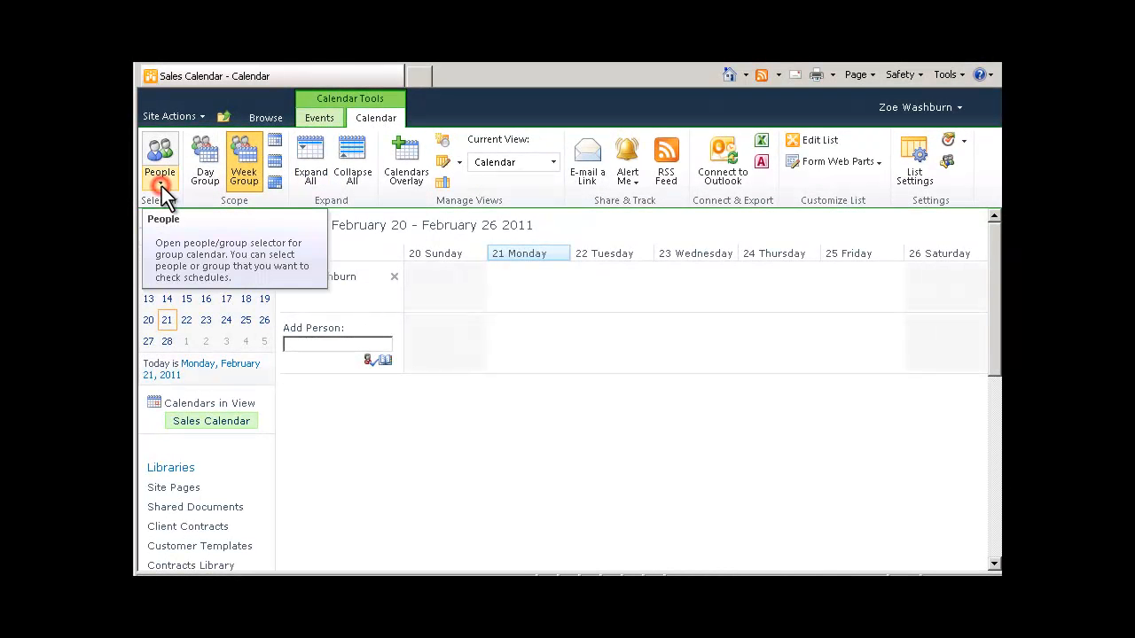
{"action": "left_click", "coordinate": [159, 159]}
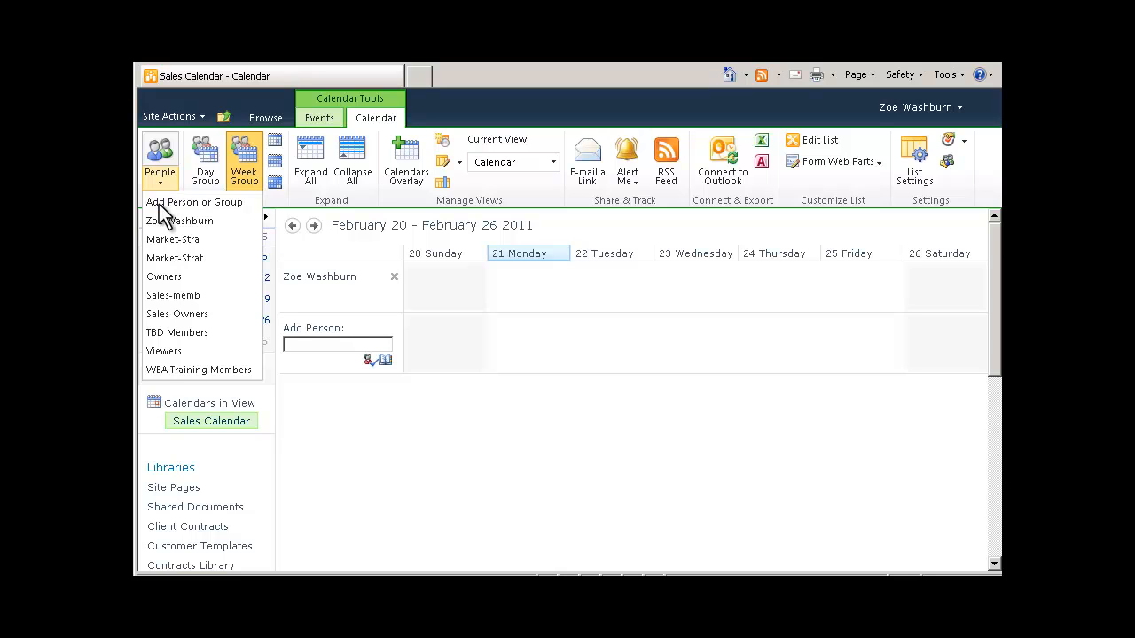
{"action": "mouse_move", "coordinate": [174, 294]}
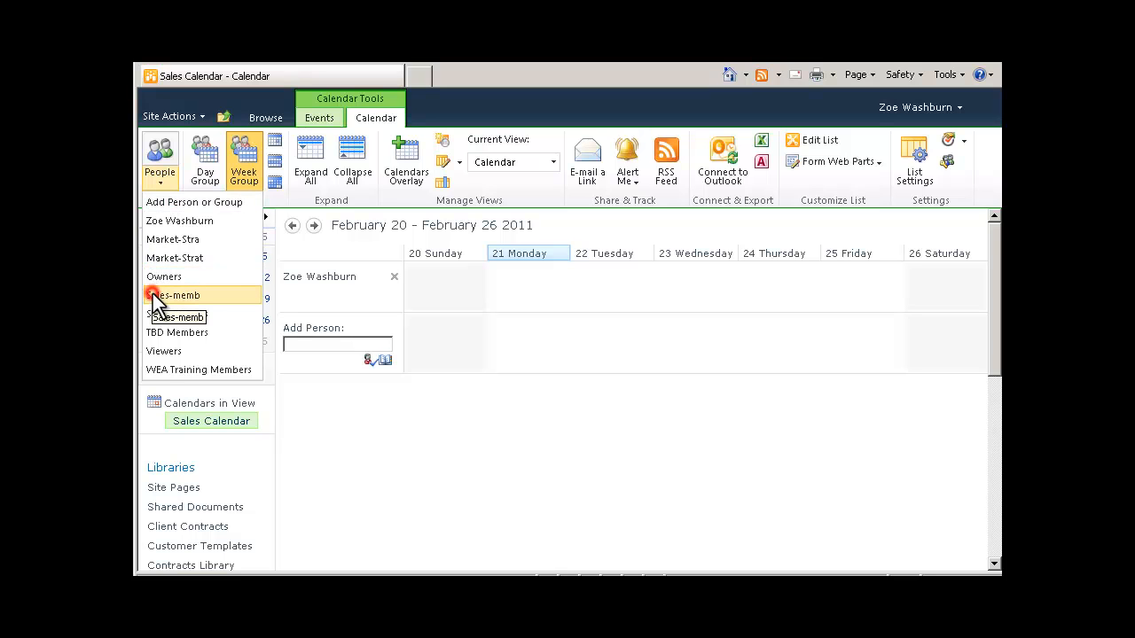
{"action": "left_click", "coordinate": [177, 295]}
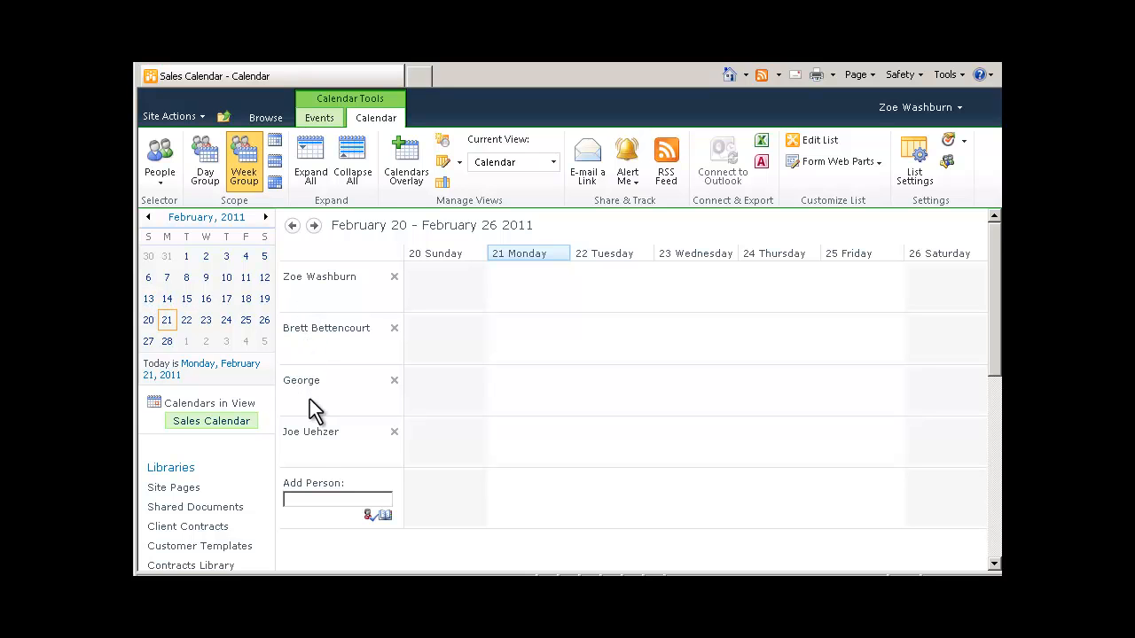
{"action": "mouse_move", "coordinate": [315, 450]}
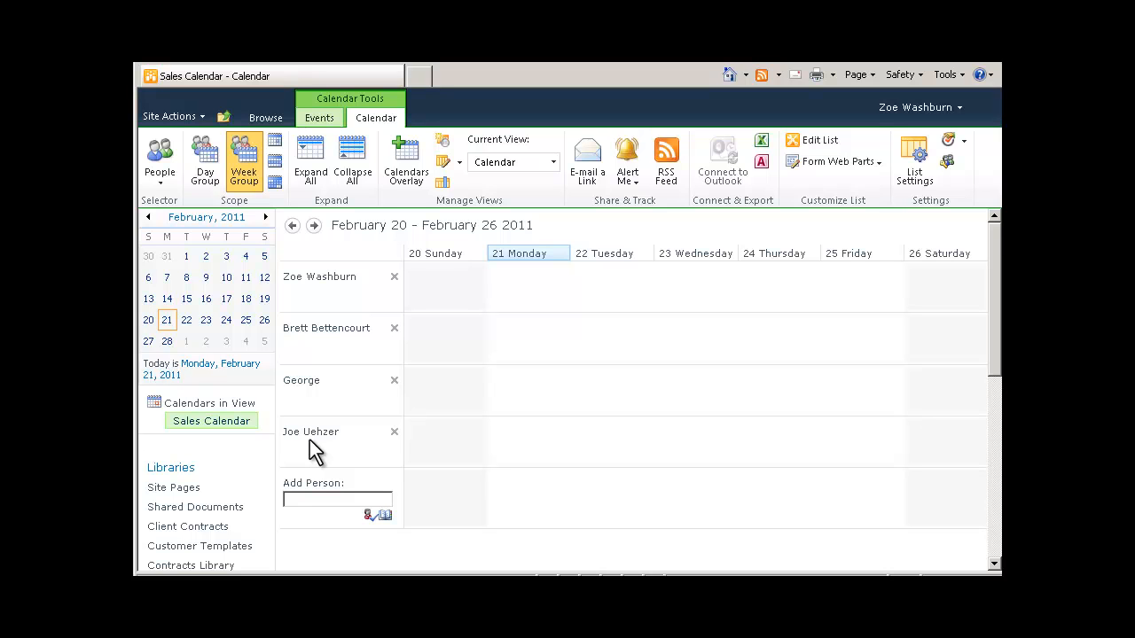
{"action": "mouse_move", "coordinate": [305, 381]}
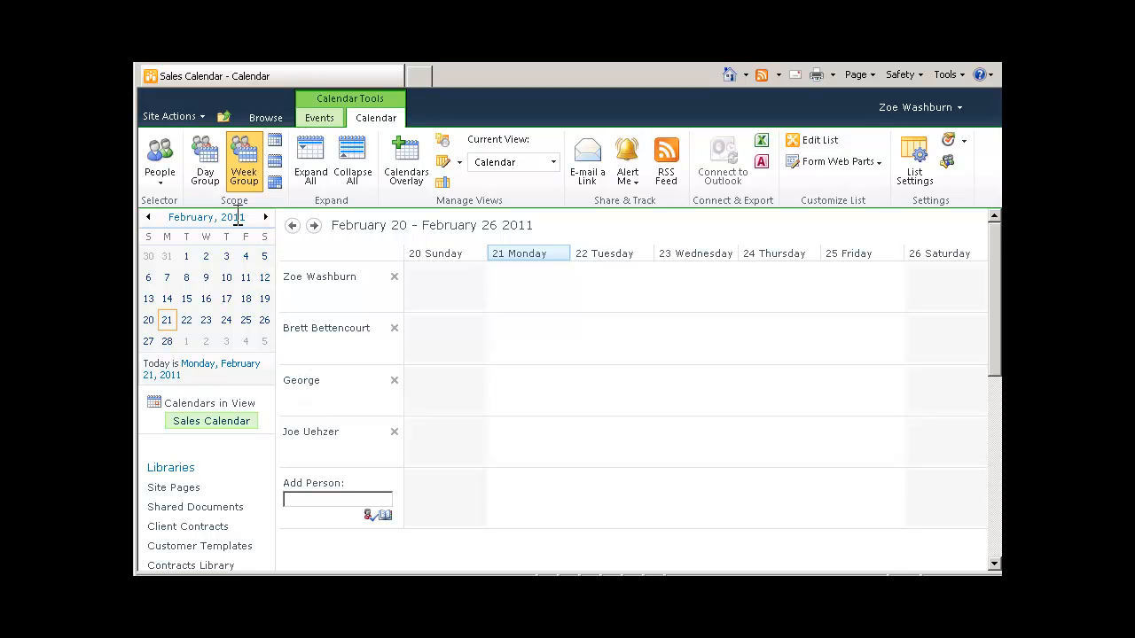
{"action": "mouse_move", "coordinate": [231, 209]}
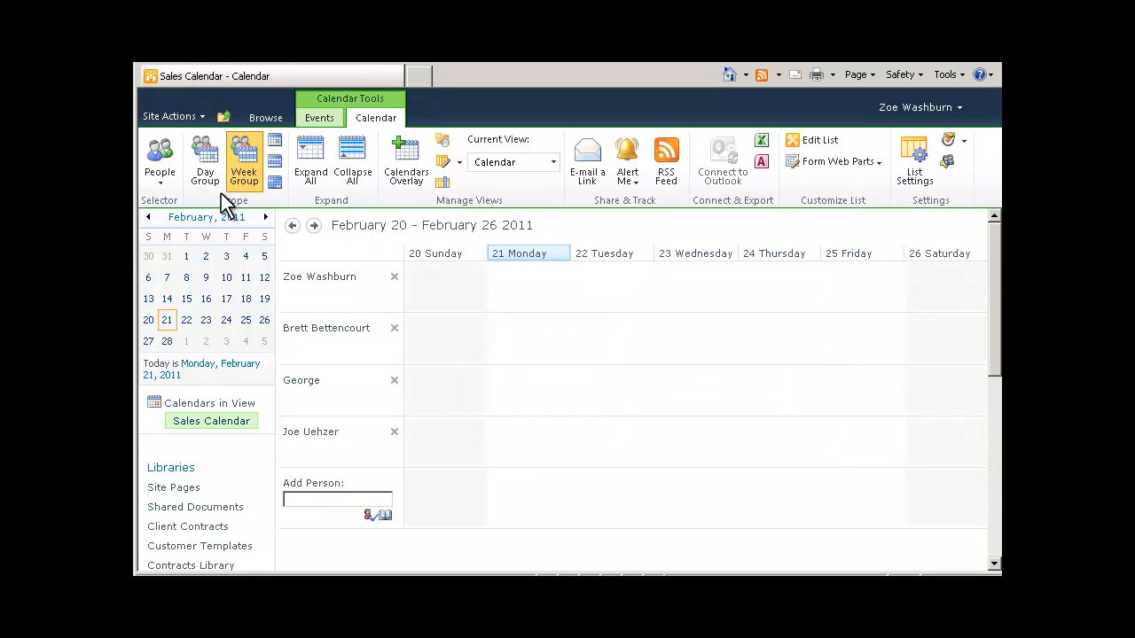
{"action": "mouse_move", "coordinate": [220, 191]}
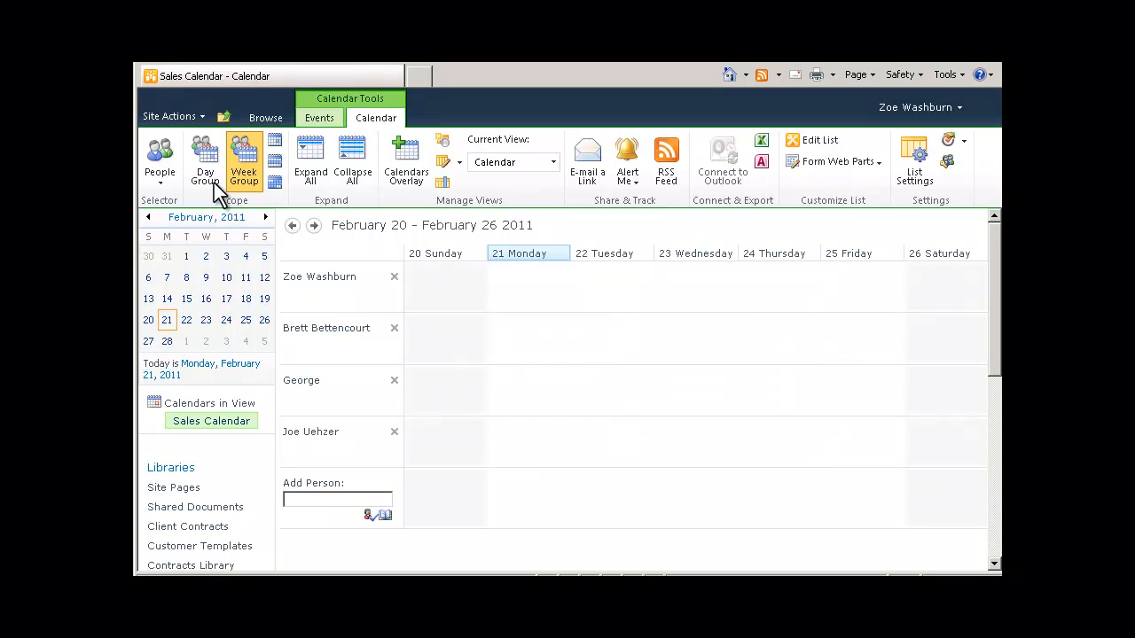
{"action": "mouse_move", "coordinate": [206, 159]}
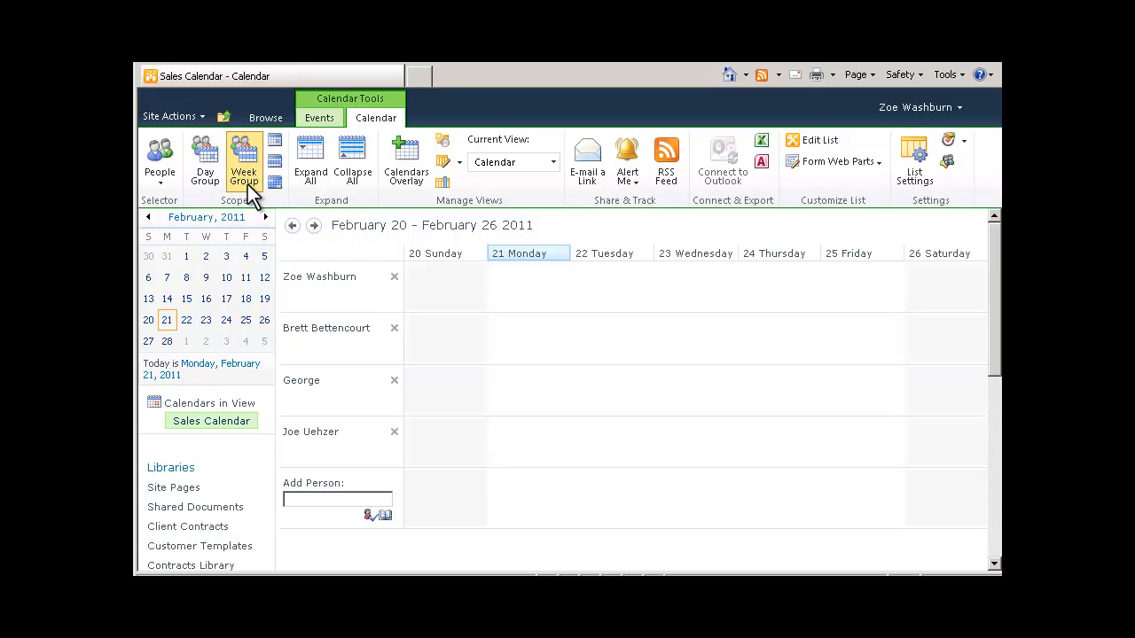
{"action": "mouse_move", "coordinate": [244, 163]}
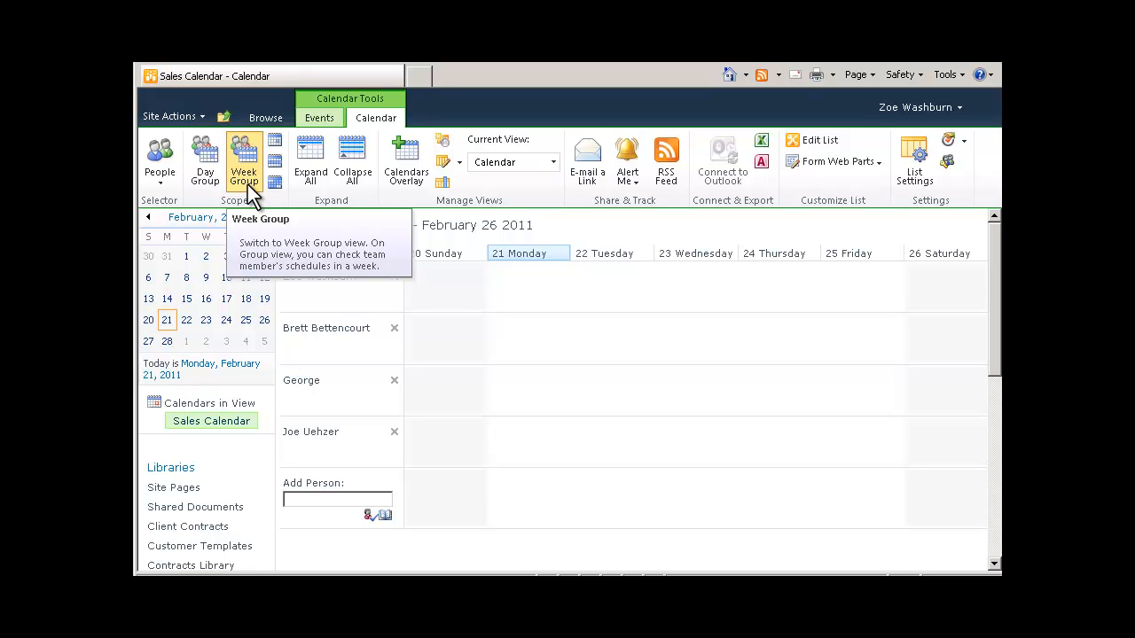
{"action": "left_click", "coordinate": [242, 161]}
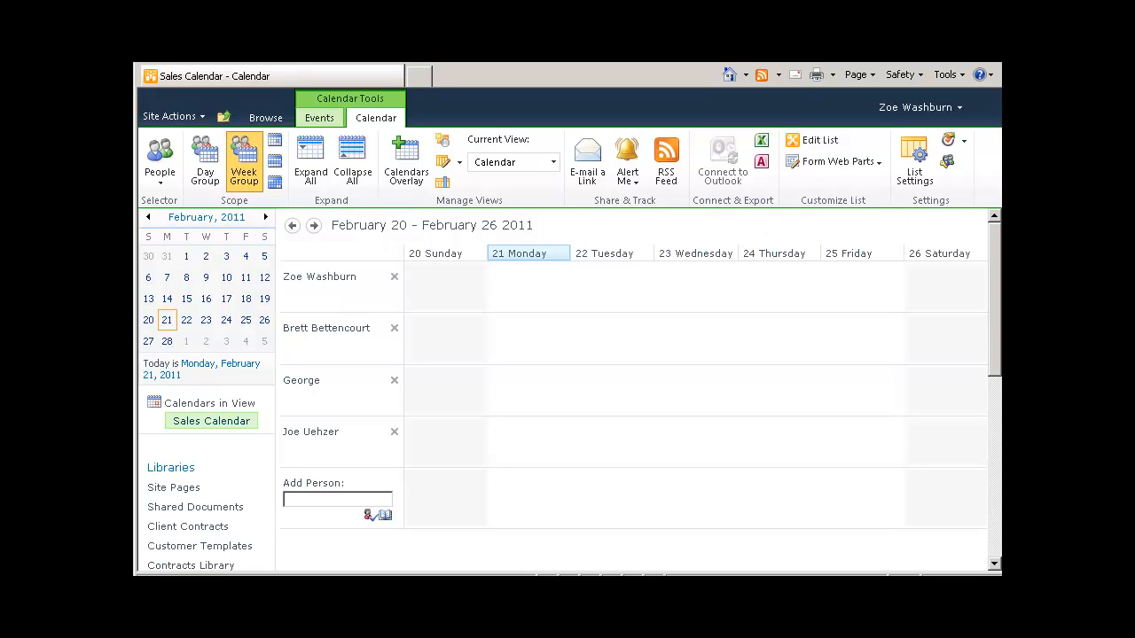